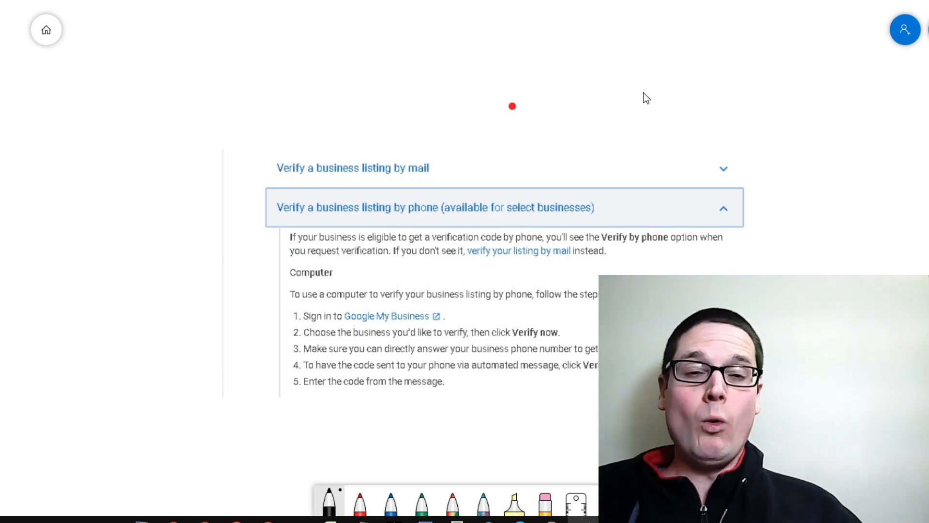
mouse_move(343, 248)
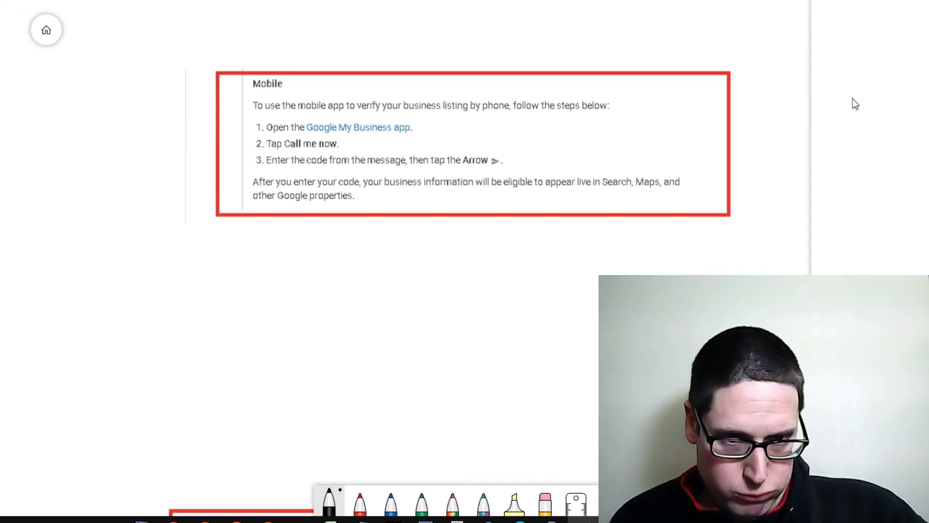
Pick the black pen to hand-draw GMB, C and V boxes under the mobile steps.
left_click(855, 103)
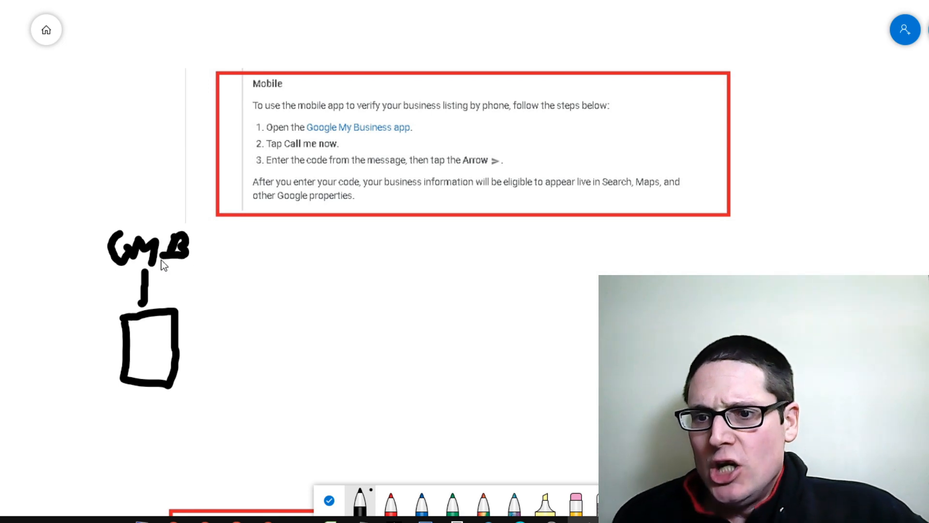
mouse_move(248, 319)
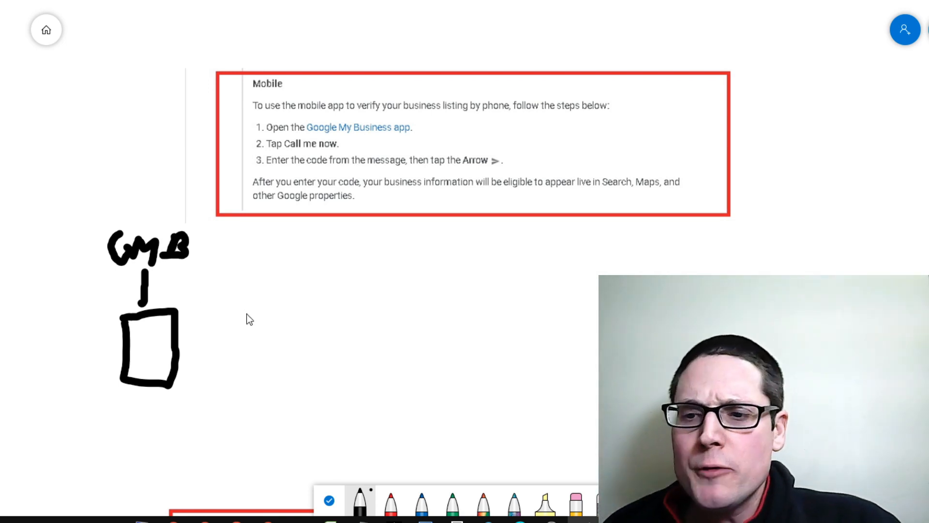
mouse_move(216, 315)
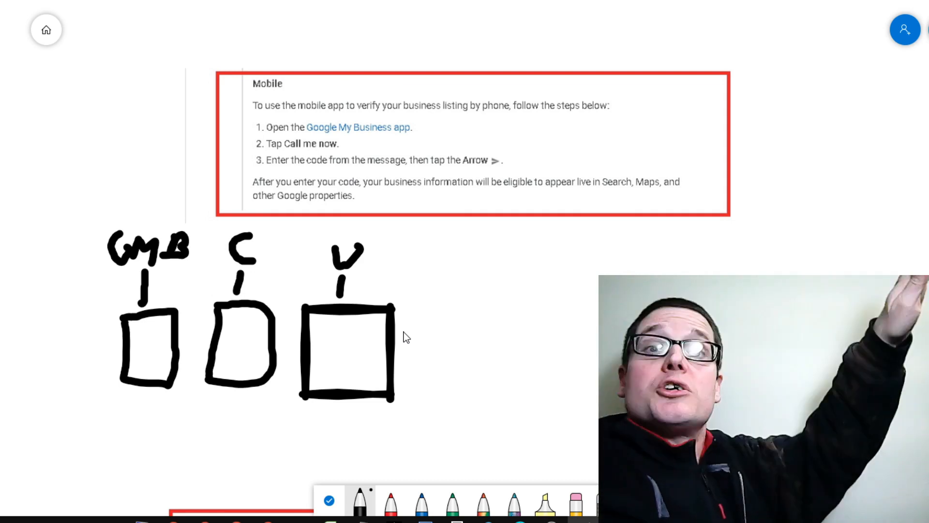
mouse_move(299, 255)
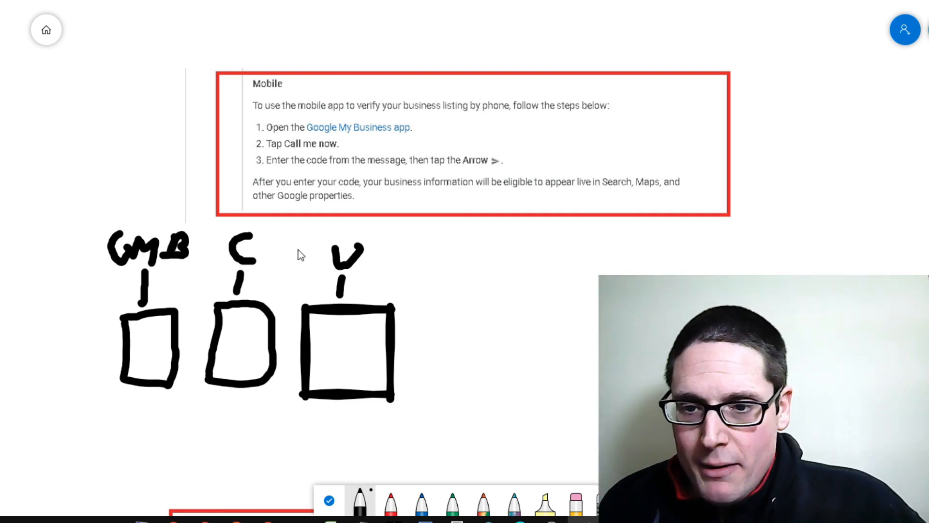
mouse_move(136, 393)
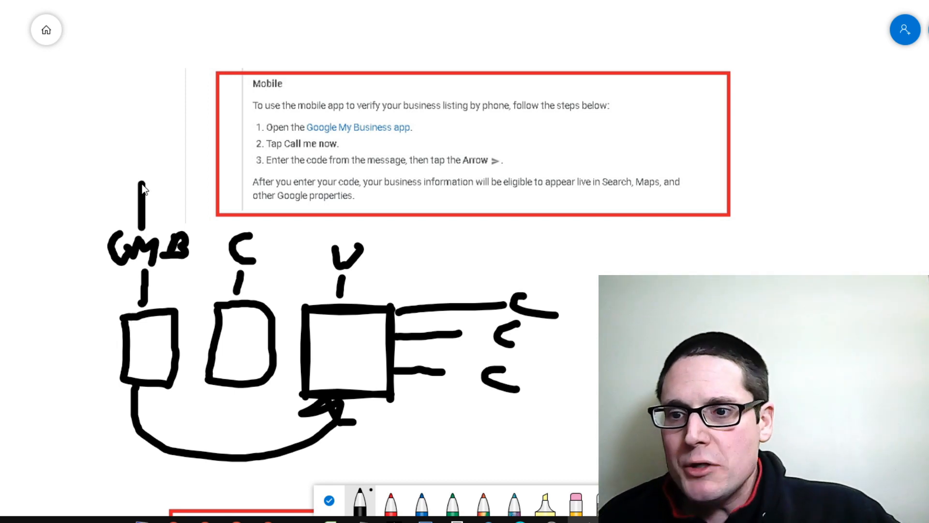
Draw a connecting stroke between the GMB, C and V boxes.
left_click_drag(142, 184, 178, 149)
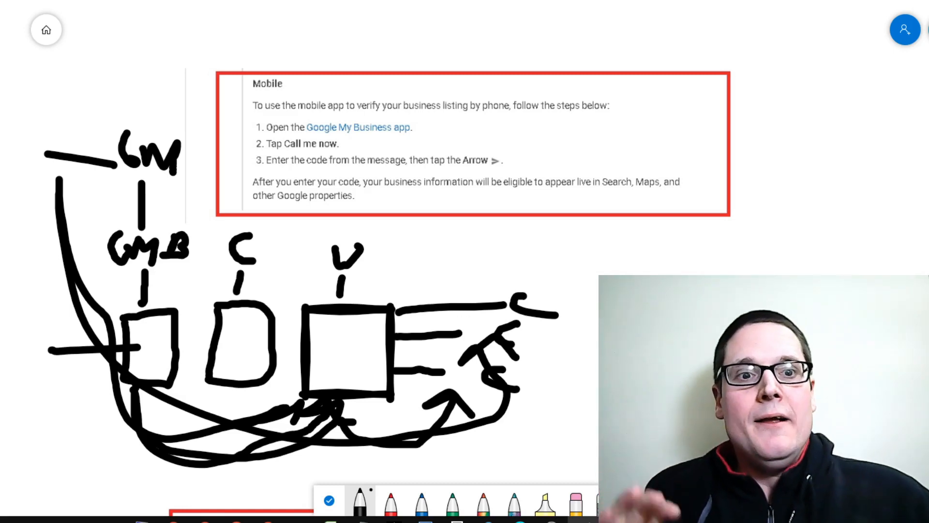
Stop inking and scroll to the red-boxed 'Instantly verify a business listing' screenshot.
left_click(905, 29)
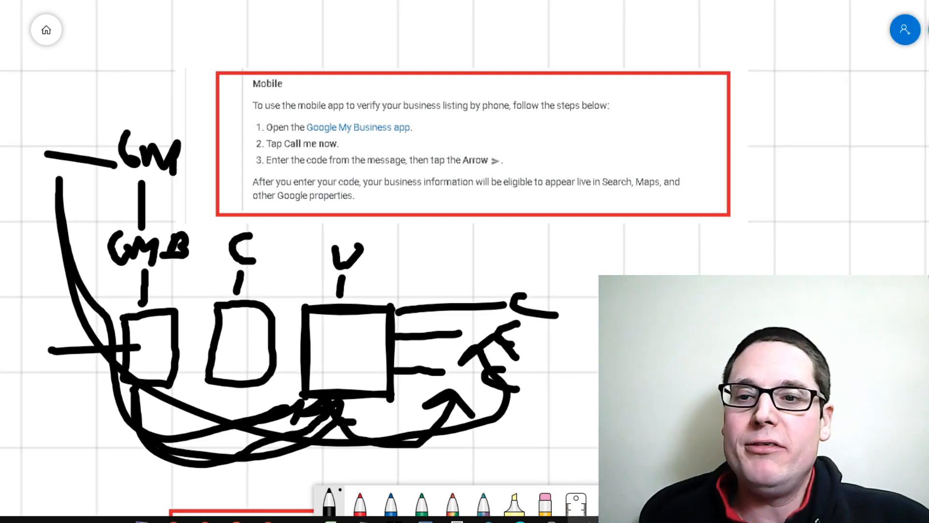
scroll("up", 3)
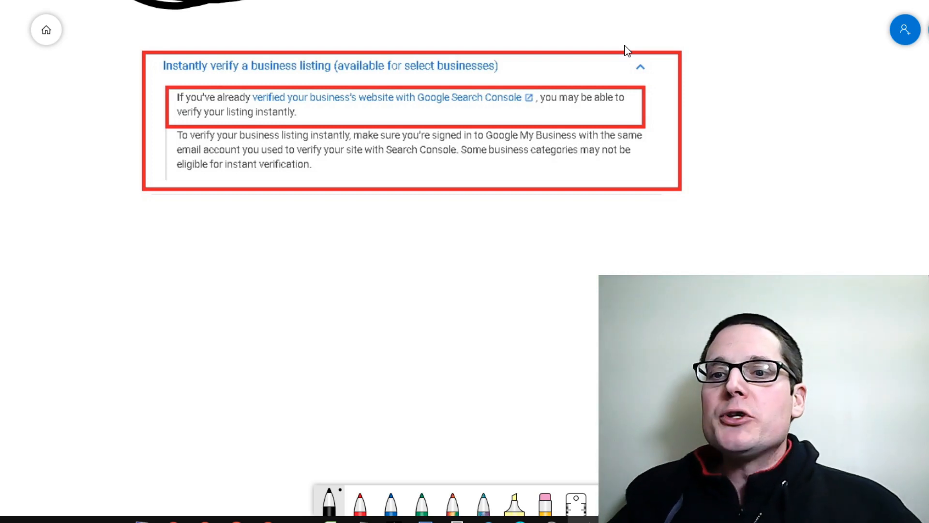
mouse_move(303, 195)
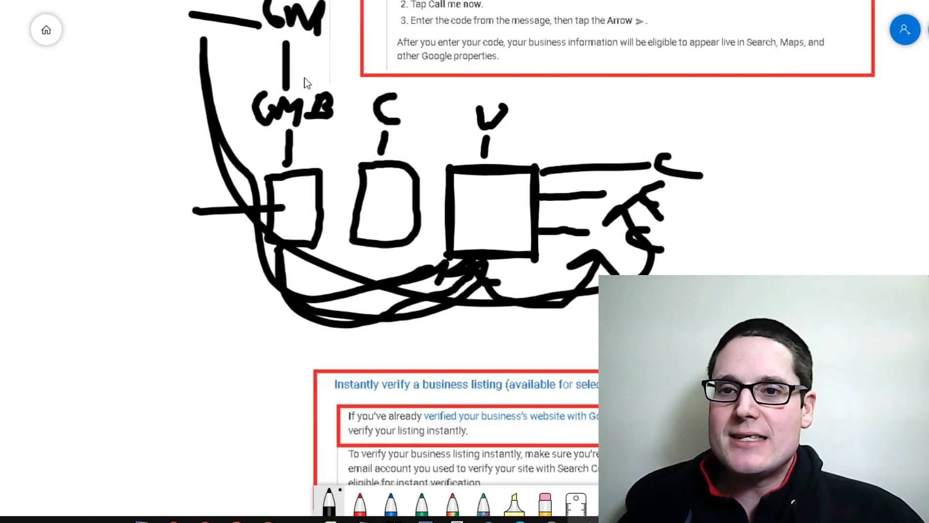
mouse_move(815, 185)
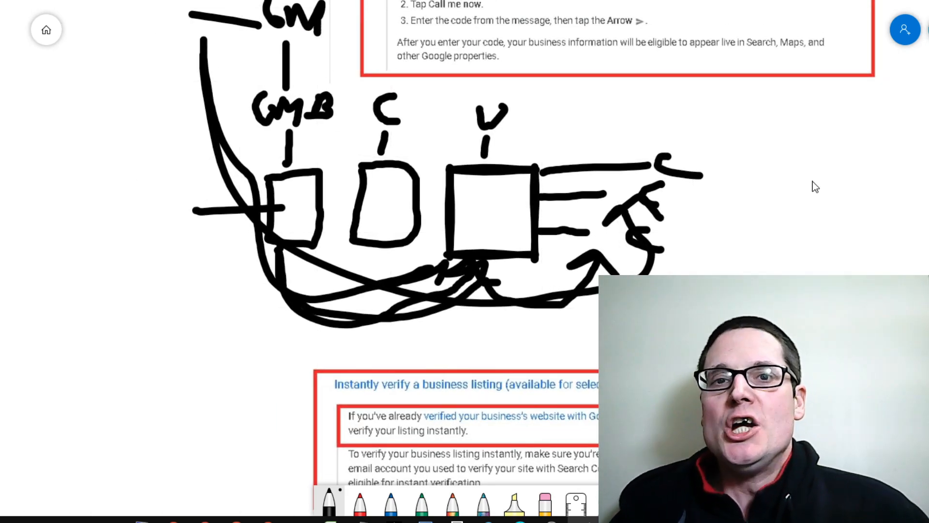